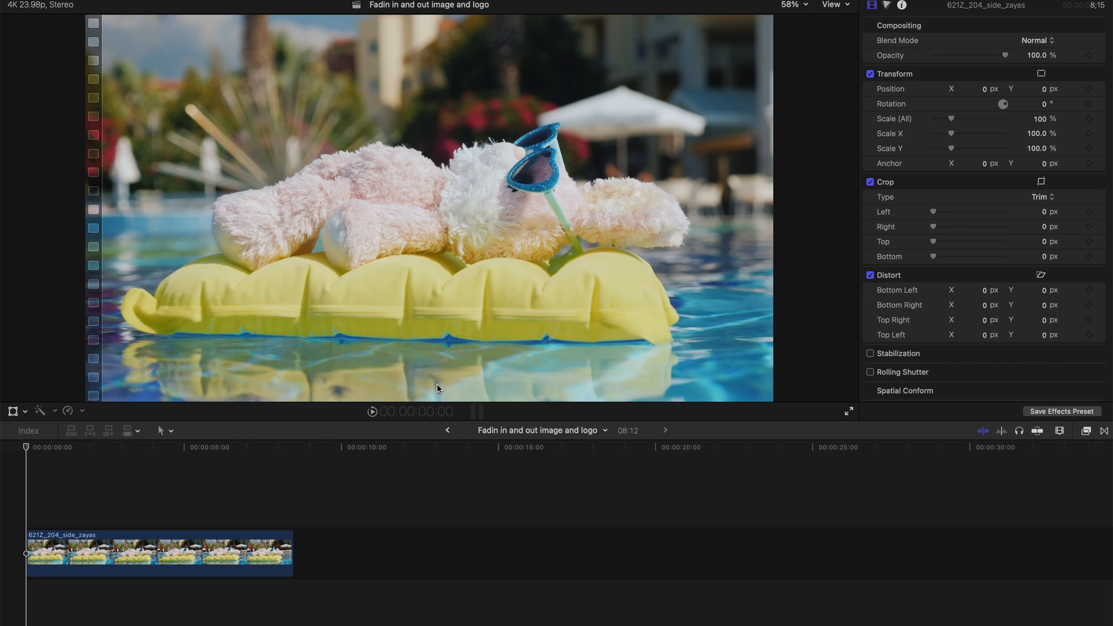
{"action": "mouse_move", "coordinate": [480, 368]}
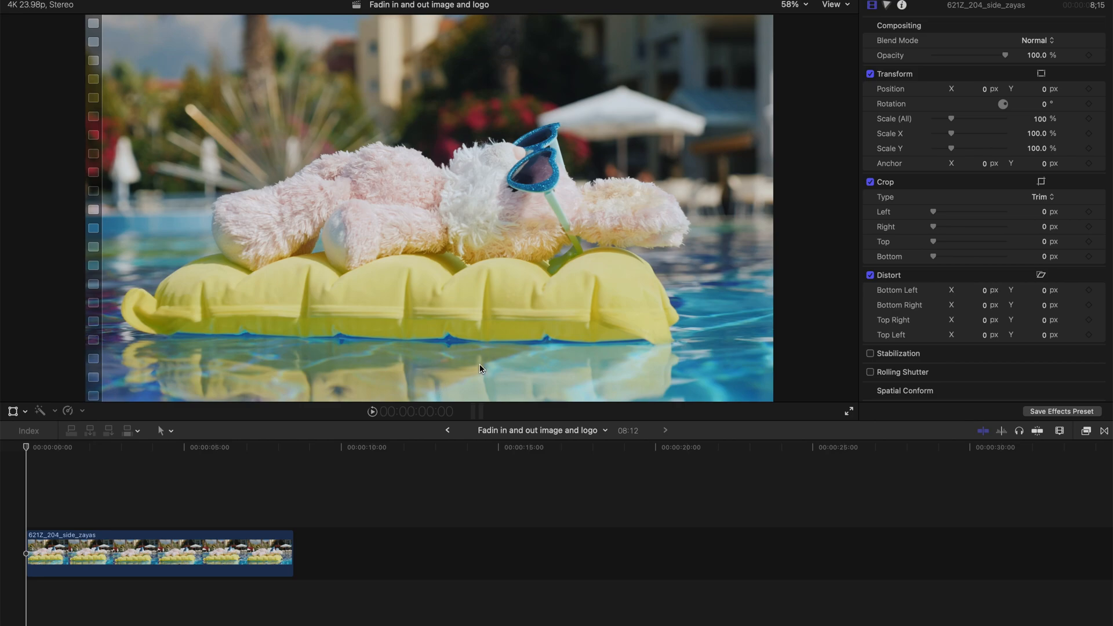
{"action": "mouse_move", "coordinate": [882, 112]}
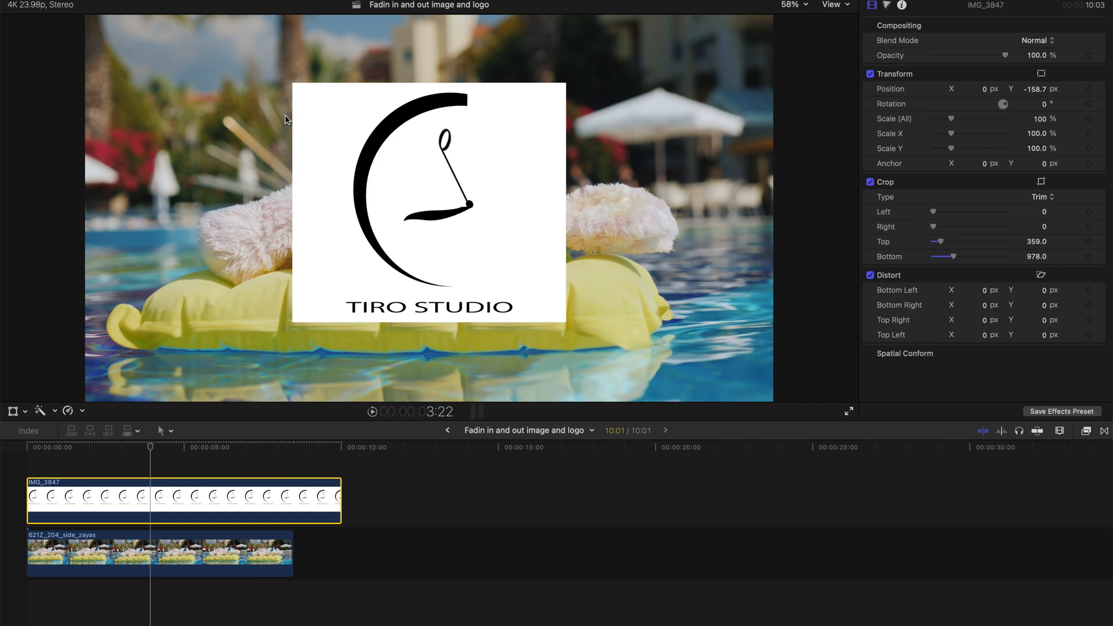
{"action": "mouse_move", "coordinate": [576, 184]}
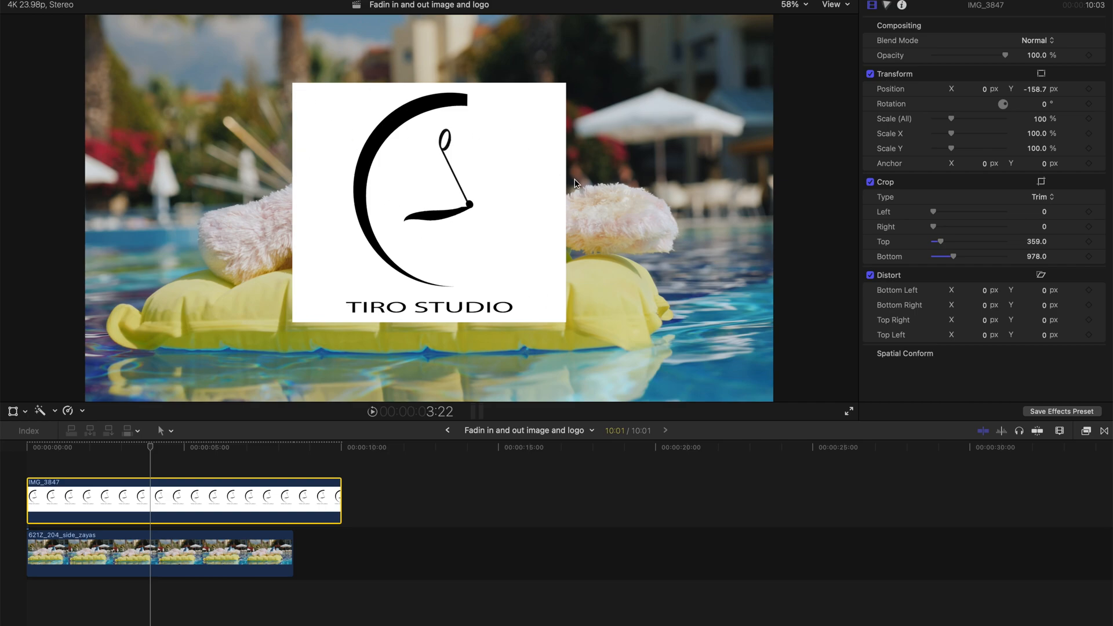
Trim the IMG_3847 logo clip to end with the pool clip and return to the start
{"action": "left_click", "coordinate": [334, 492]}
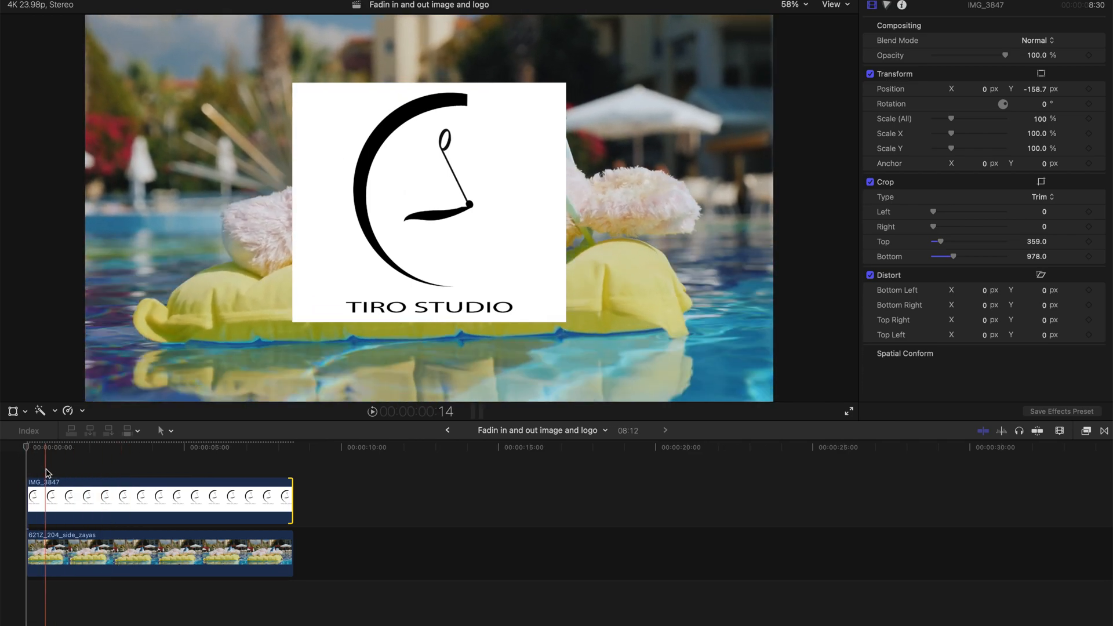
{"action": "left_click", "coordinate": [109, 497]}
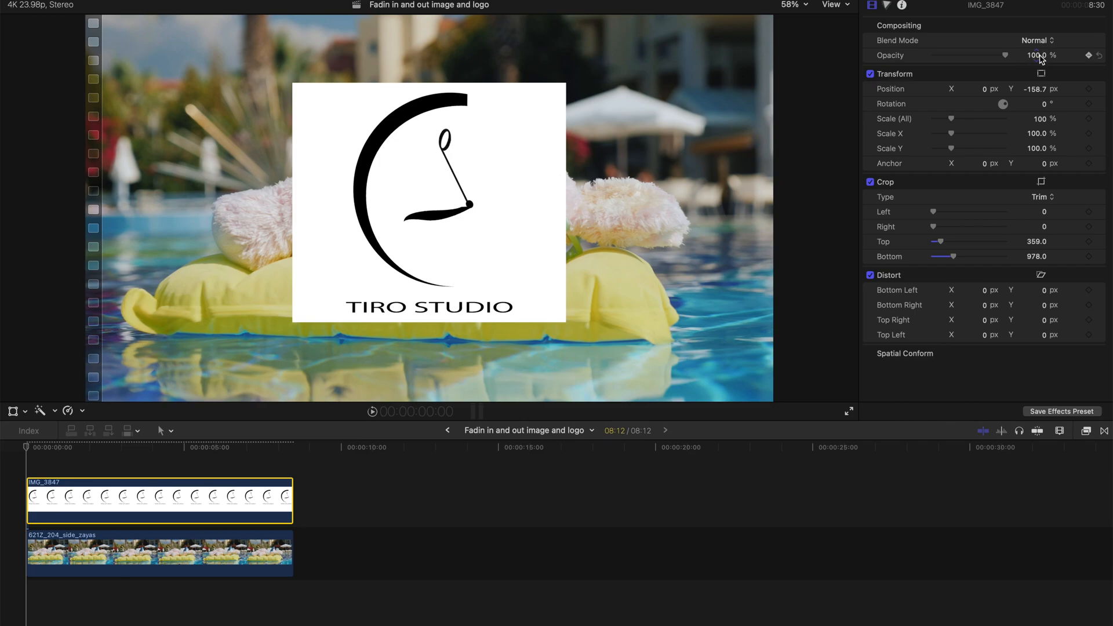
Keyframe the logo's opacity from 0% at its start to 100% about one second in
{"action": "left_click", "coordinate": [1088, 56]}
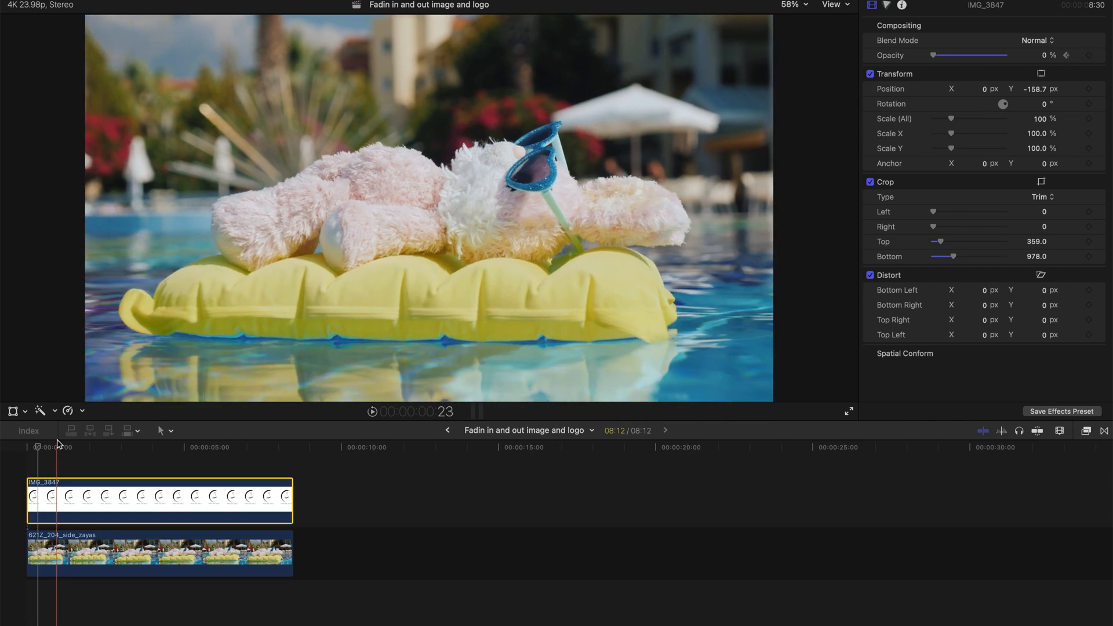
{"action": "left_click", "coordinate": [65, 452]}
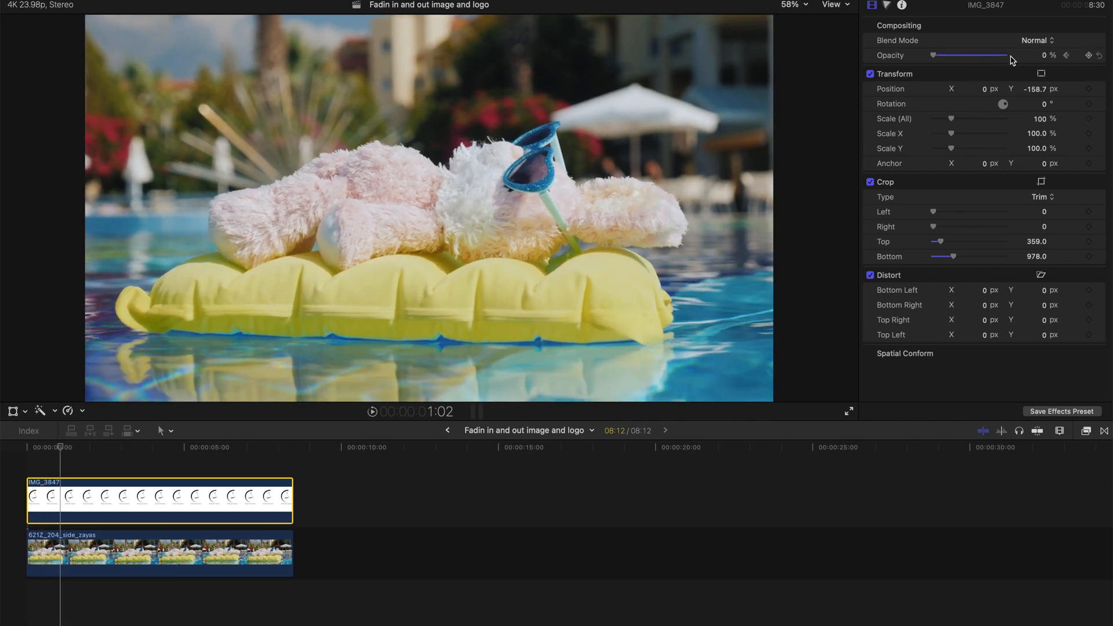
{"action": "left_click_drag", "start_coordinate": [938, 56], "coordinate": [1005, 56]}
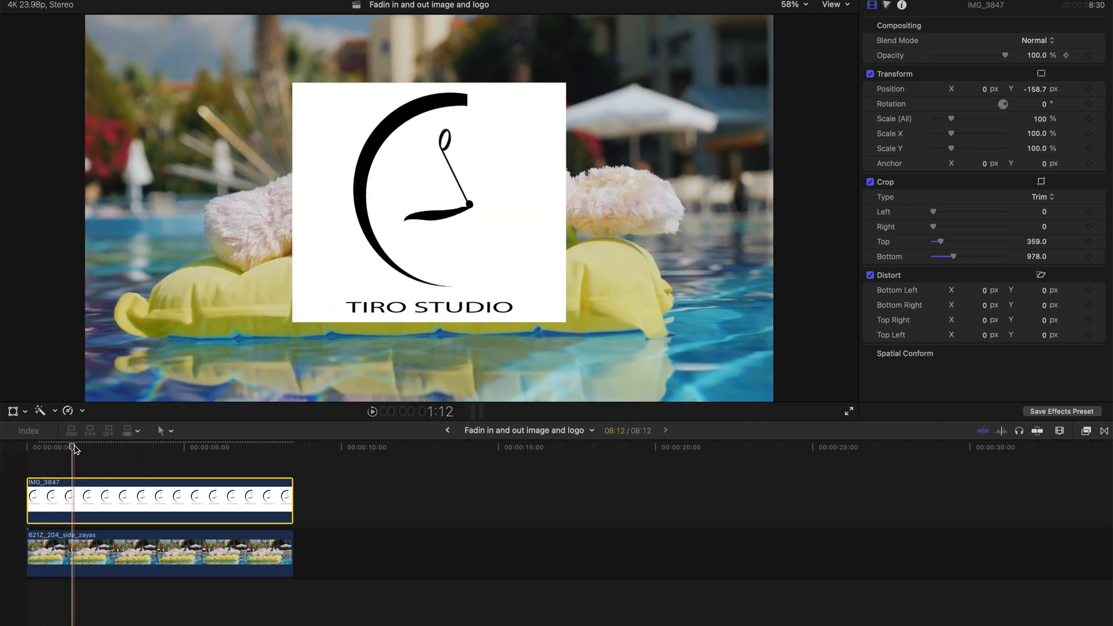
{"action": "left_click", "coordinate": [262, 447]}
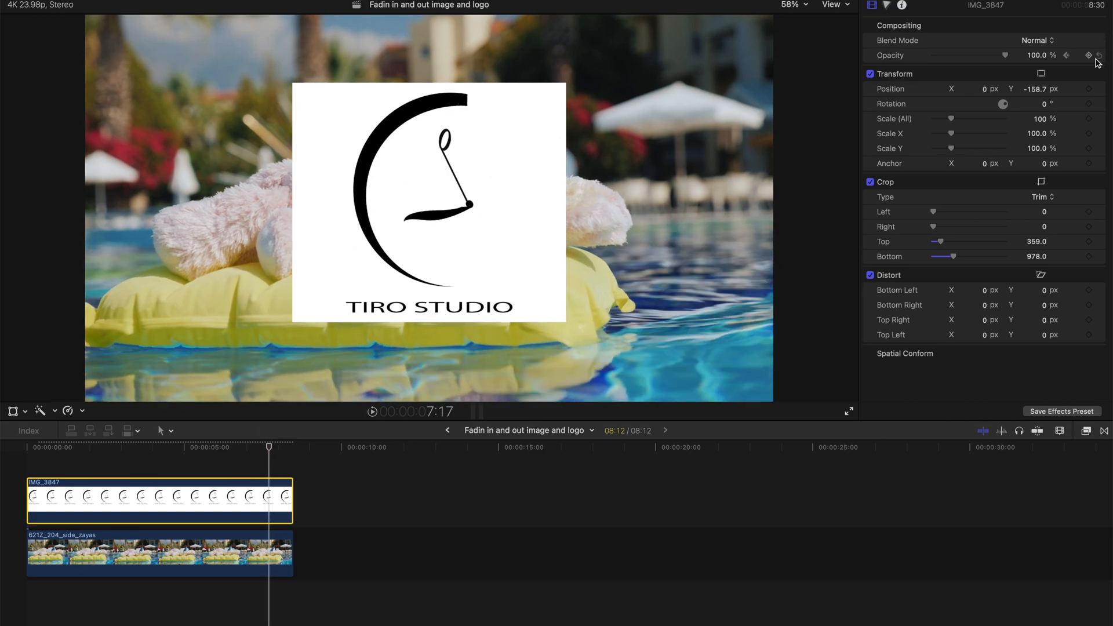
Add opacity keyframes near the logo clip's end, dropping opacity from 100% to 0%
{"action": "left_click", "coordinate": [1097, 56]}
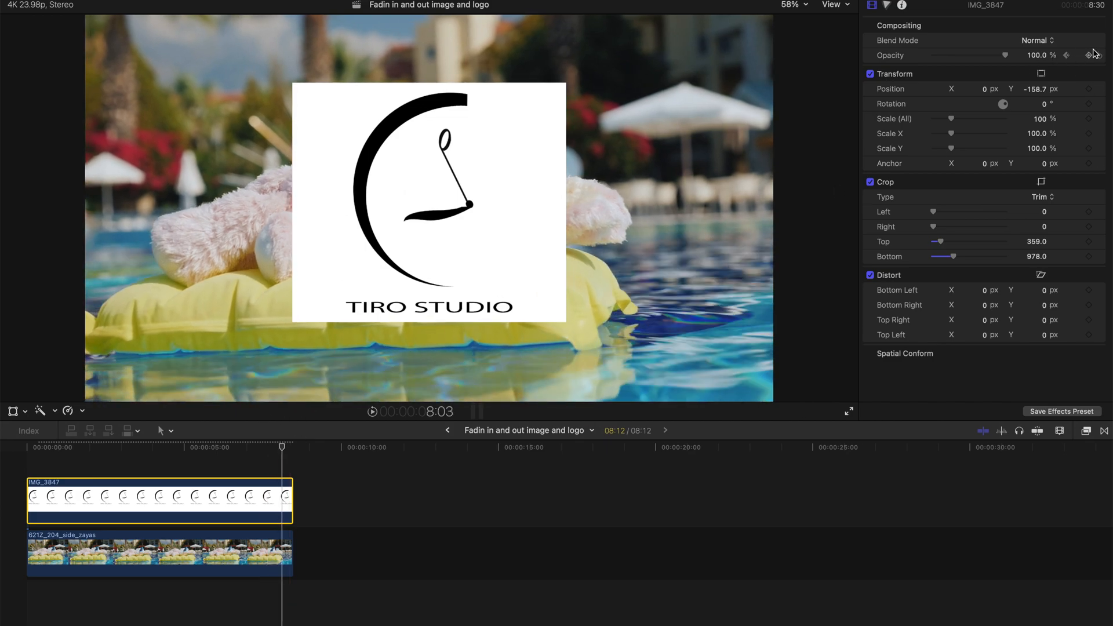
{"action": "left_click_drag", "start_coordinate": [1005, 56], "coordinate": [930, 56]}
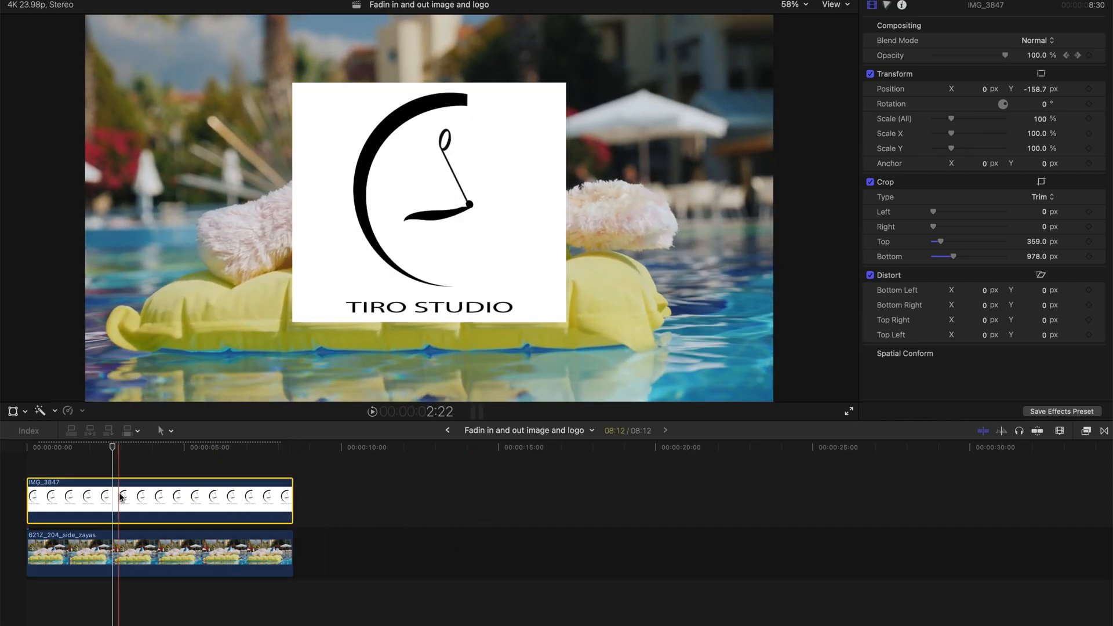
{"action": "right_click", "coordinate": [121, 497]}
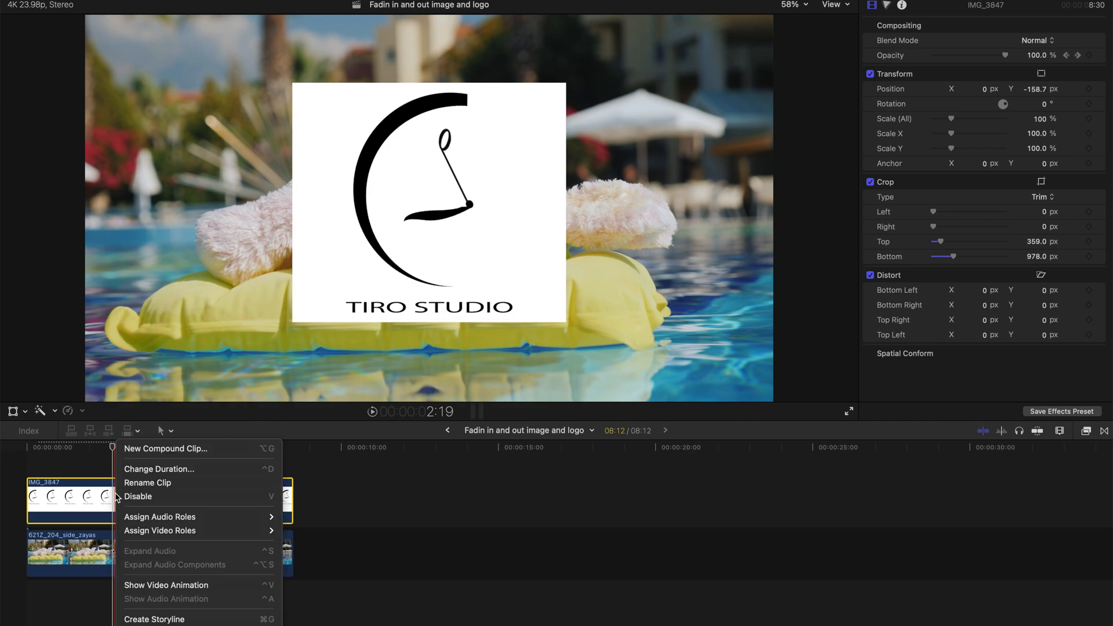
{"action": "mouse_move", "coordinate": [149, 587]}
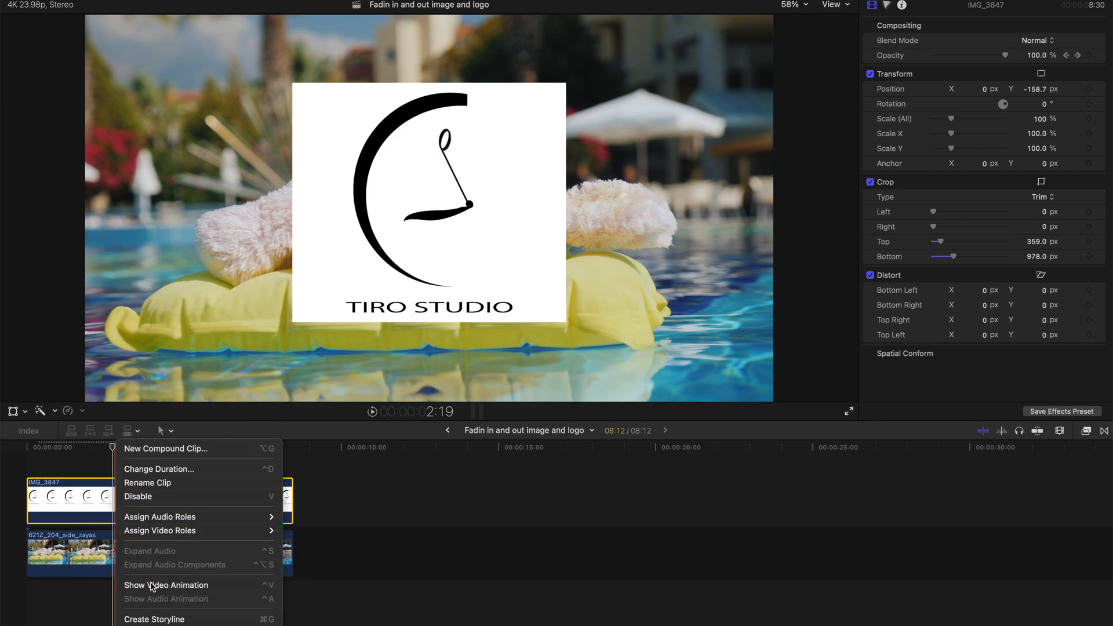
{"action": "left_click", "coordinate": [166, 584]}
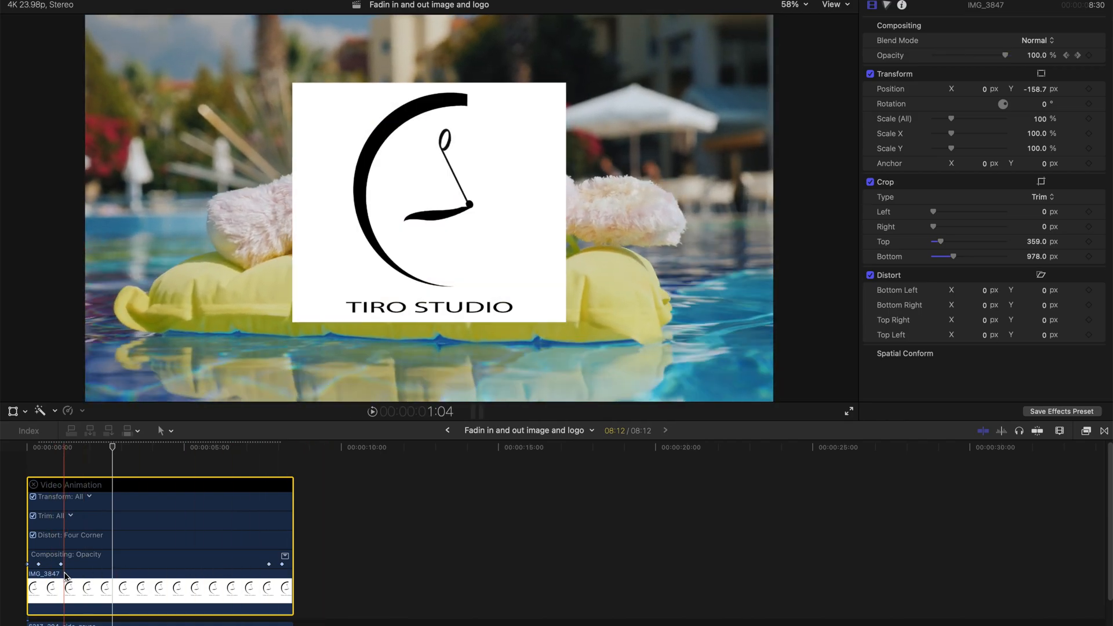
{"action": "left_click_drag", "start_coordinate": [62, 563], "coordinate": [112, 564]}
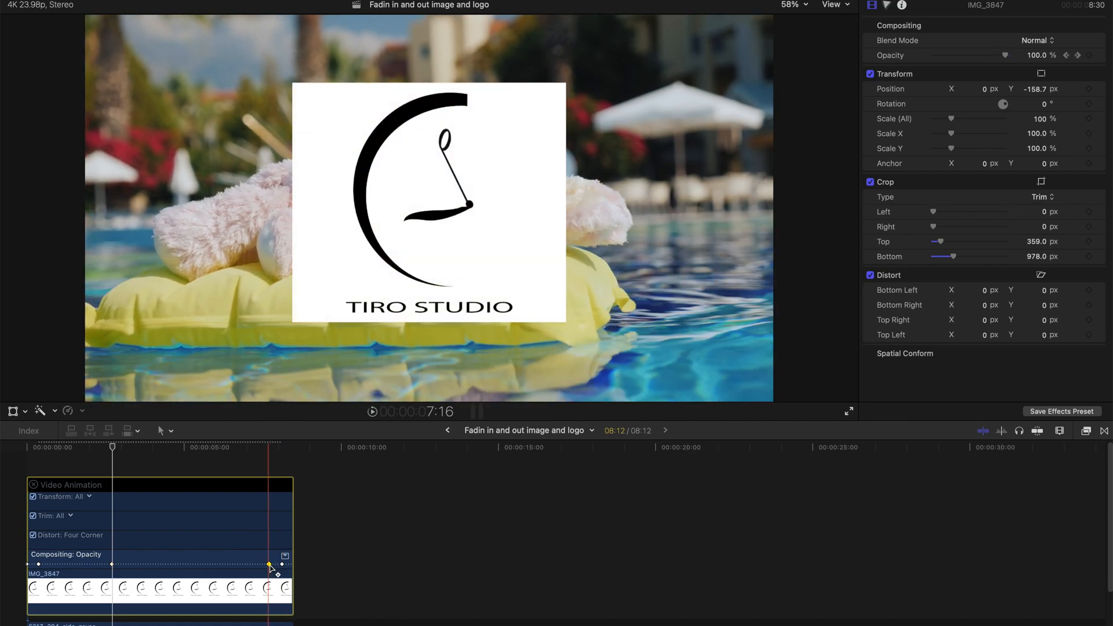
{"action": "left_click", "coordinate": [32, 447]}
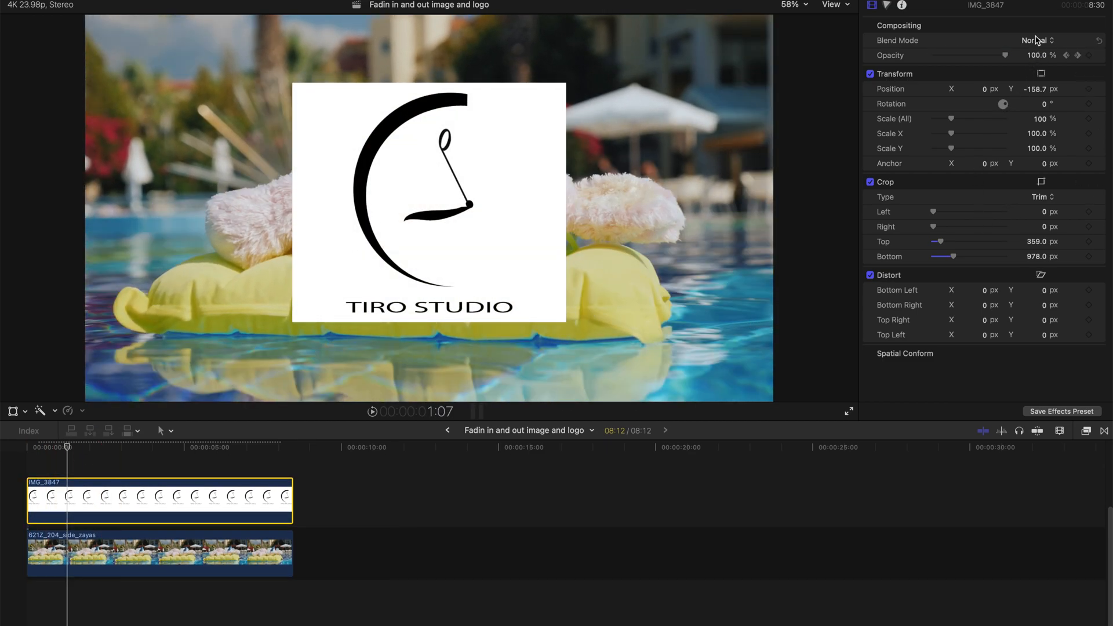
Set the logo's Compositing blend mode to Linear Burn to drop its white background
{"action": "left_click", "coordinate": [1036, 40]}
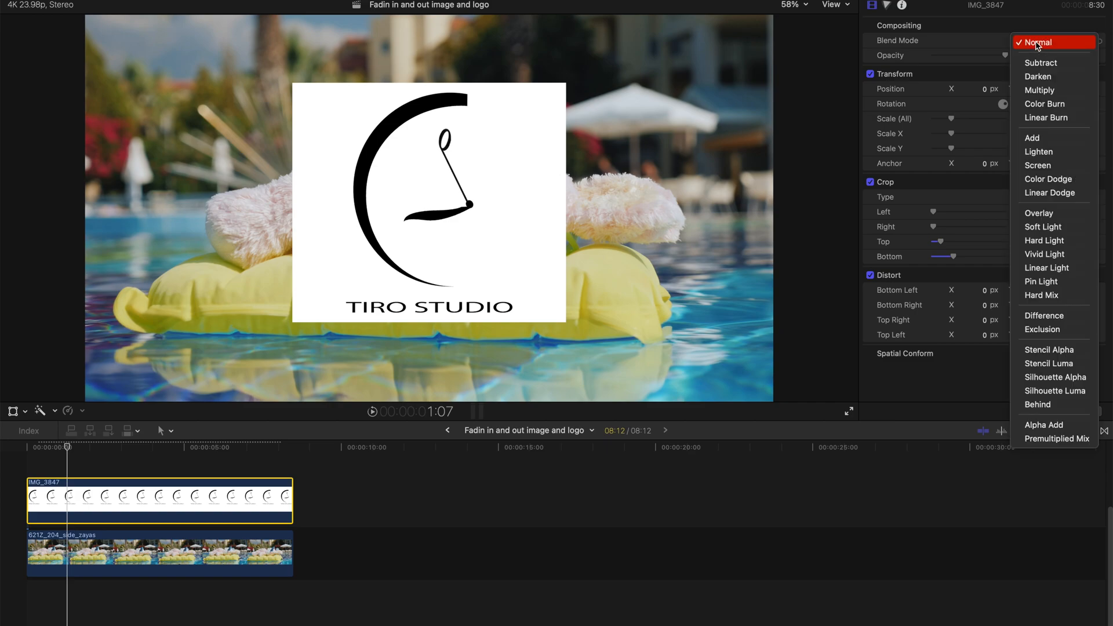
{"action": "mouse_move", "coordinate": [1044, 104]}
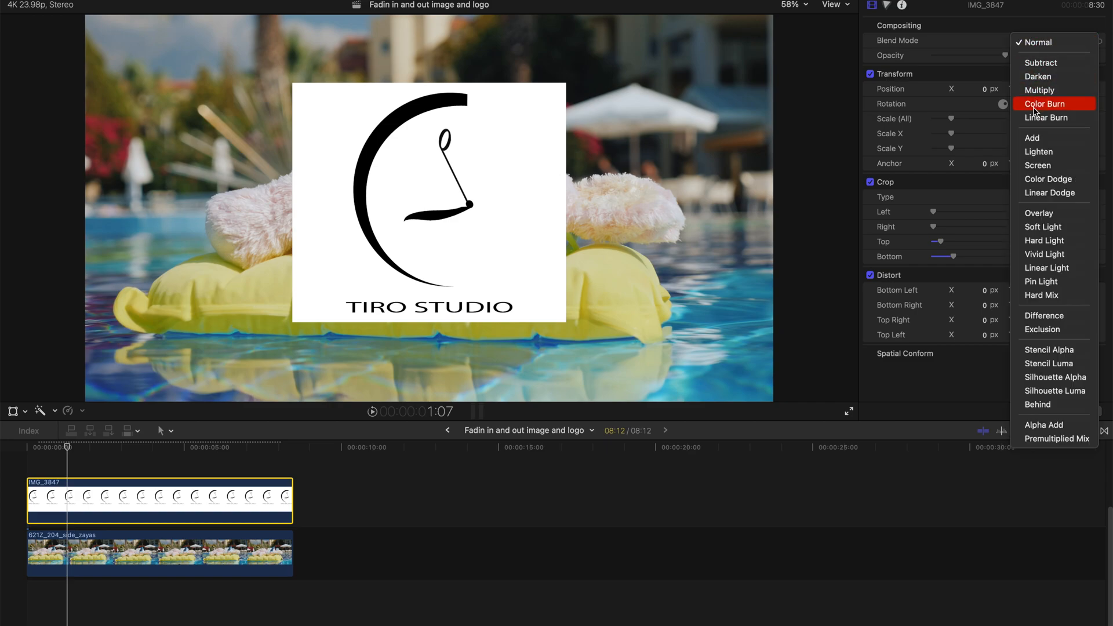
{"action": "mouse_move", "coordinate": [1046, 117]}
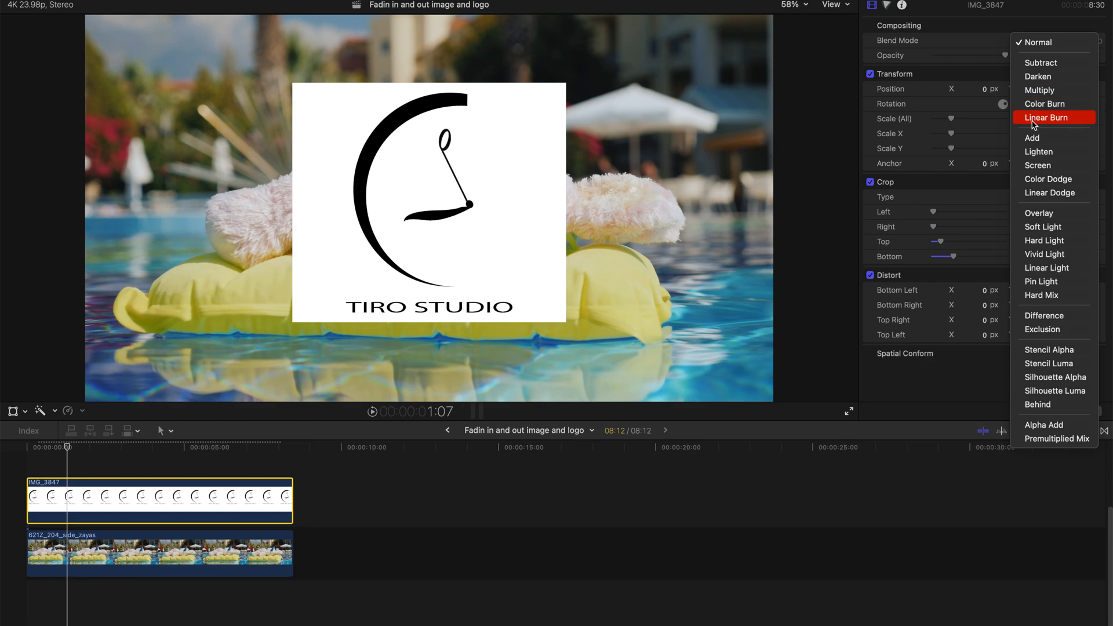
{"action": "left_click", "coordinate": [1046, 118]}
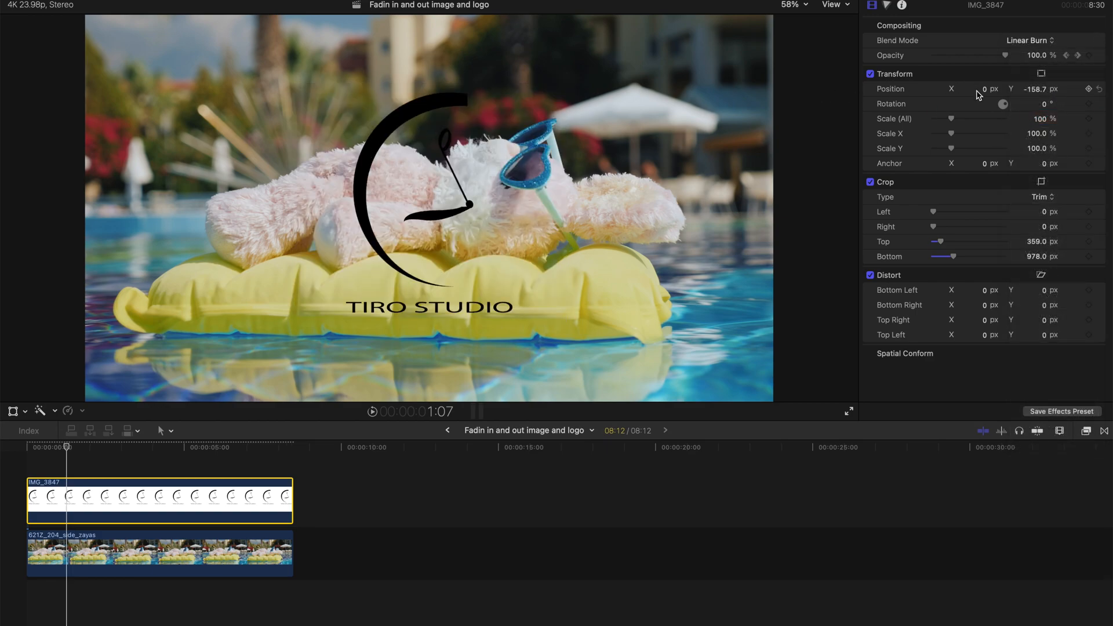
{"action": "left_click_drag", "start_coordinate": [984, 88], "coordinate": [965, 89]}
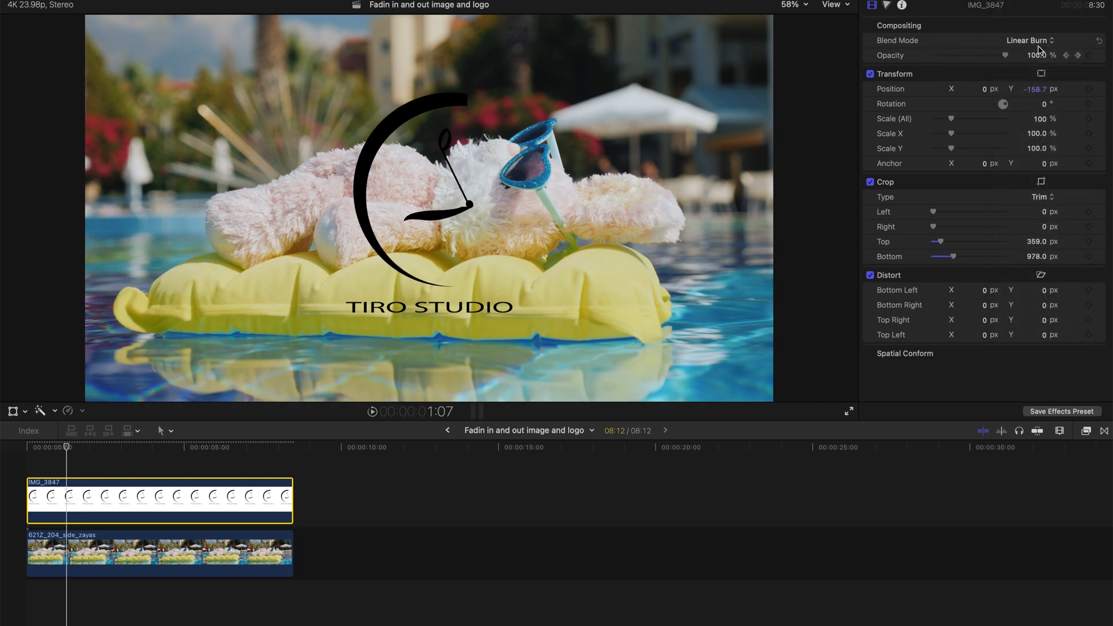
Change the logo's blend mode from Linear Burn to Subtract
{"action": "left_click", "coordinate": [1030, 40]}
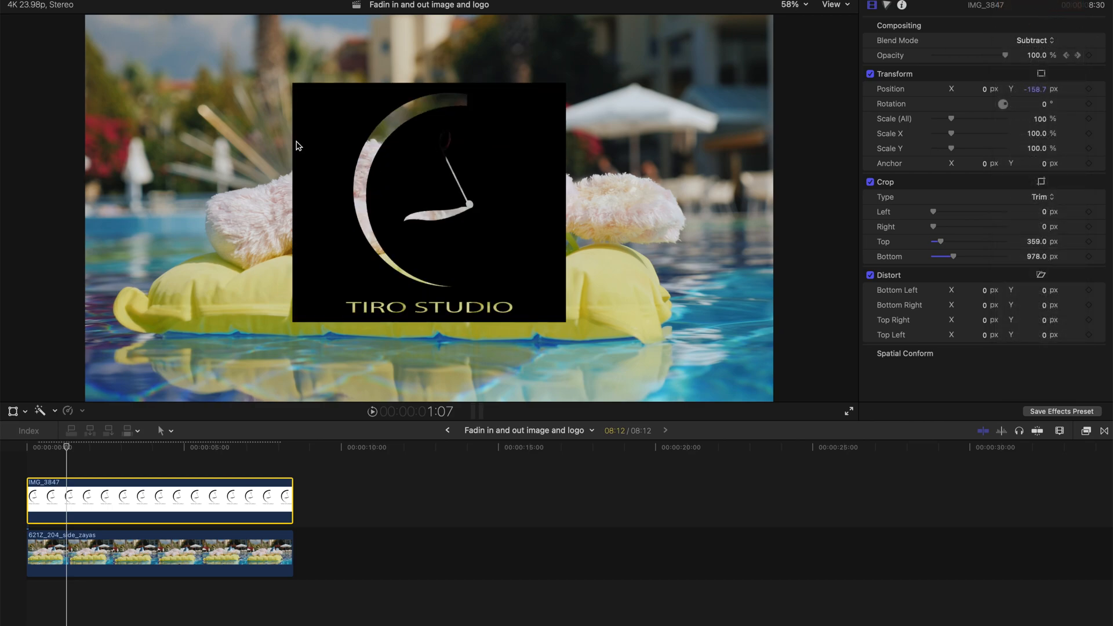
{"action": "mouse_move", "coordinate": [408, 231]}
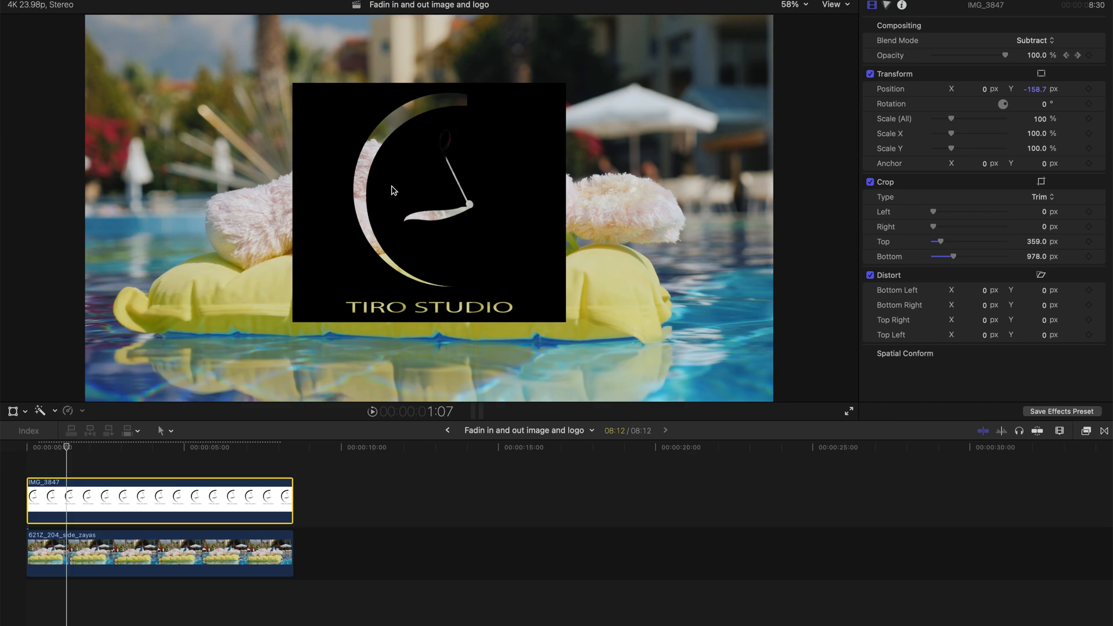
{"action": "mouse_move", "coordinate": [382, 77]}
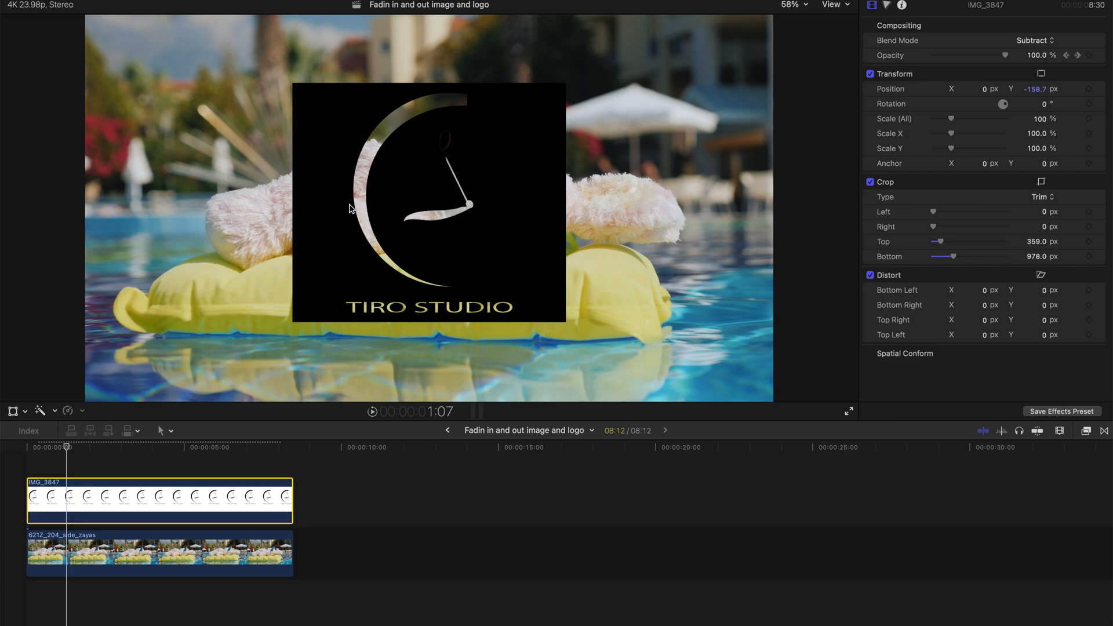
{"action": "mouse_move", "coordinate": [358, 171]}
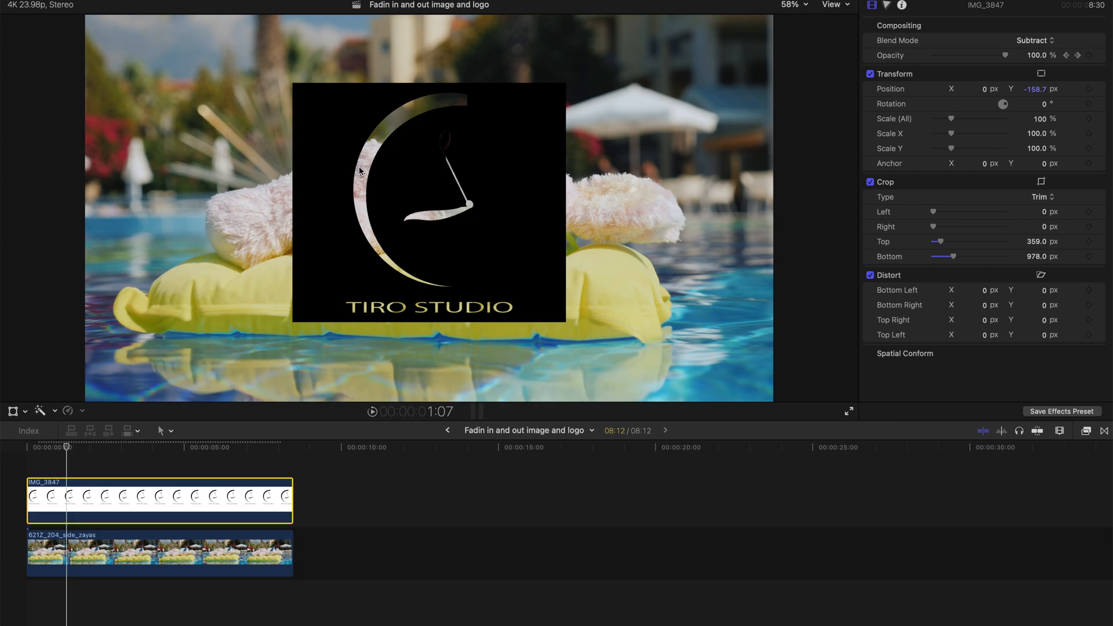
{"action": "mouse_move", "coordinate": [398, 173]}
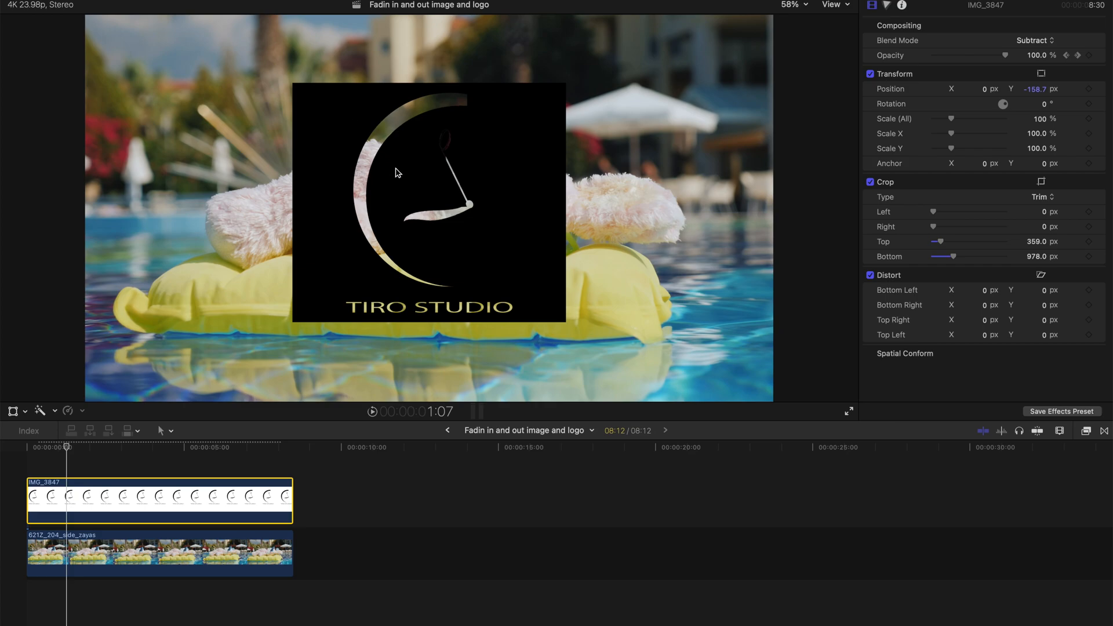